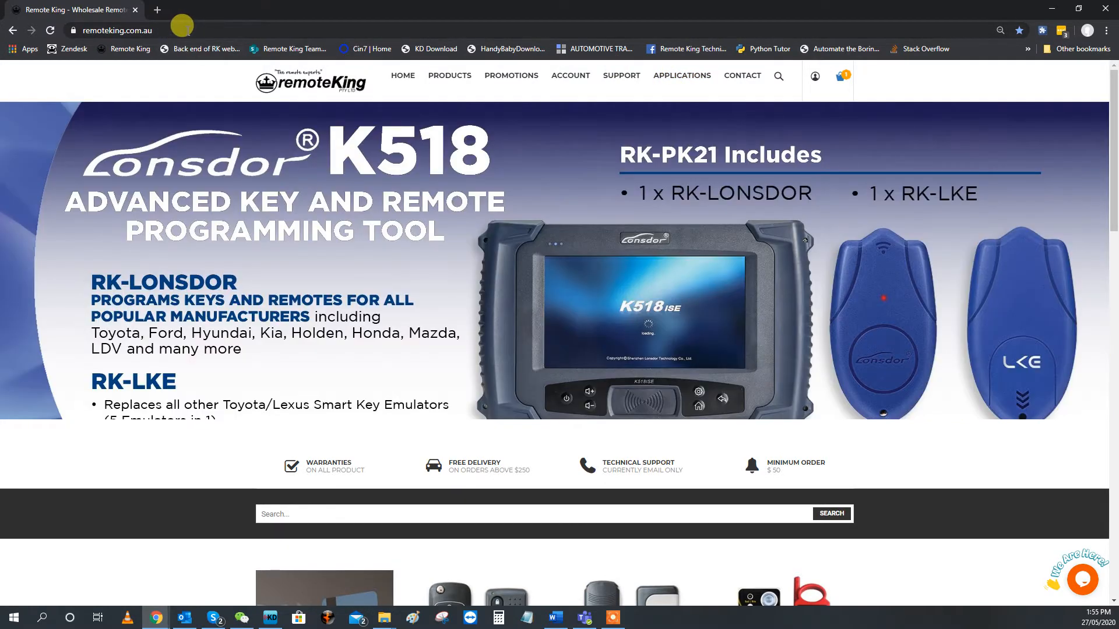
Log out of the Remote King account from the header account menu
click(813, 79)
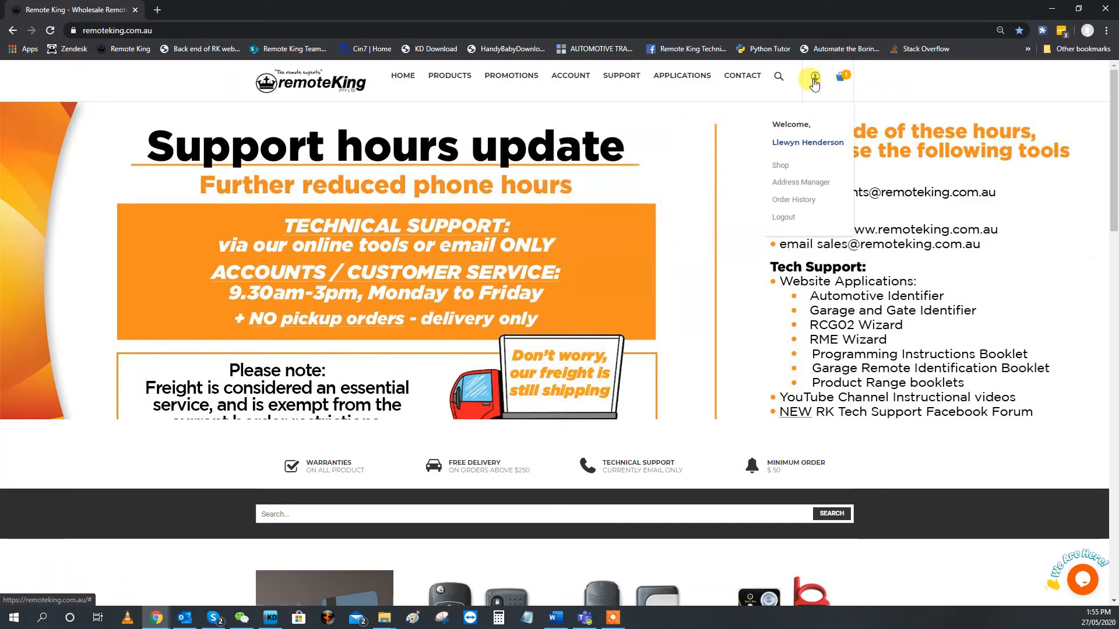
mouse_move(769, 80)
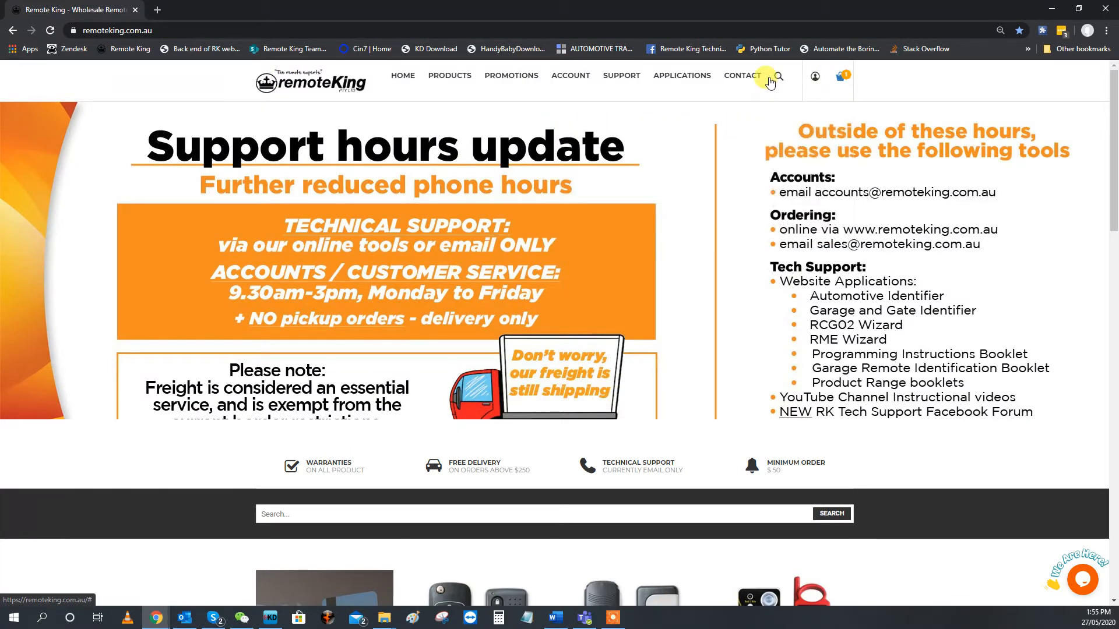
click(813, 78)
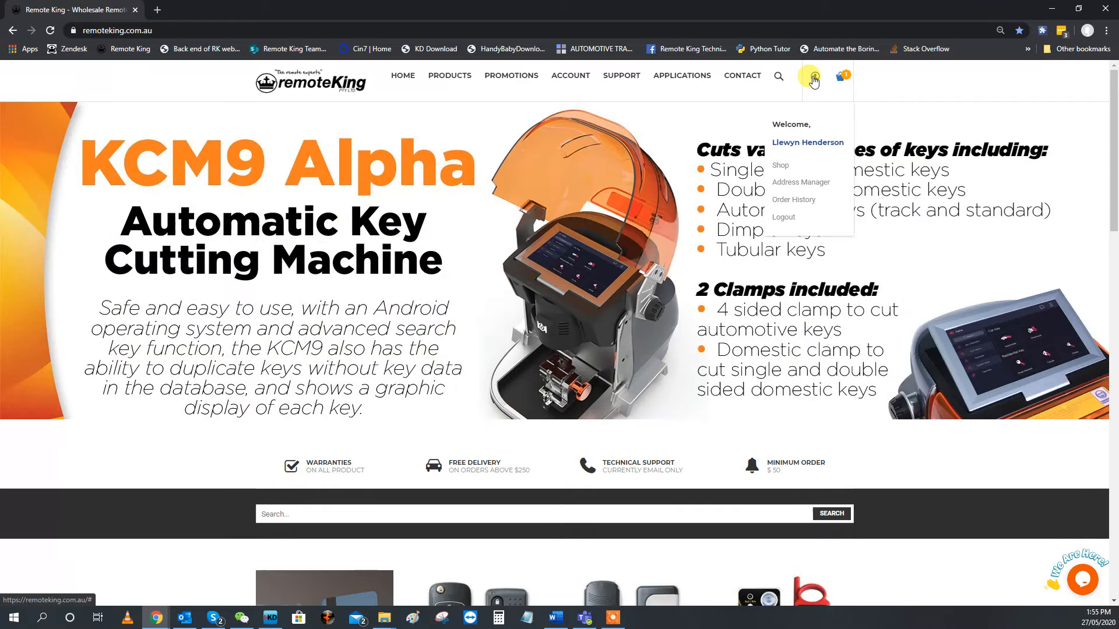
click(782, 217)
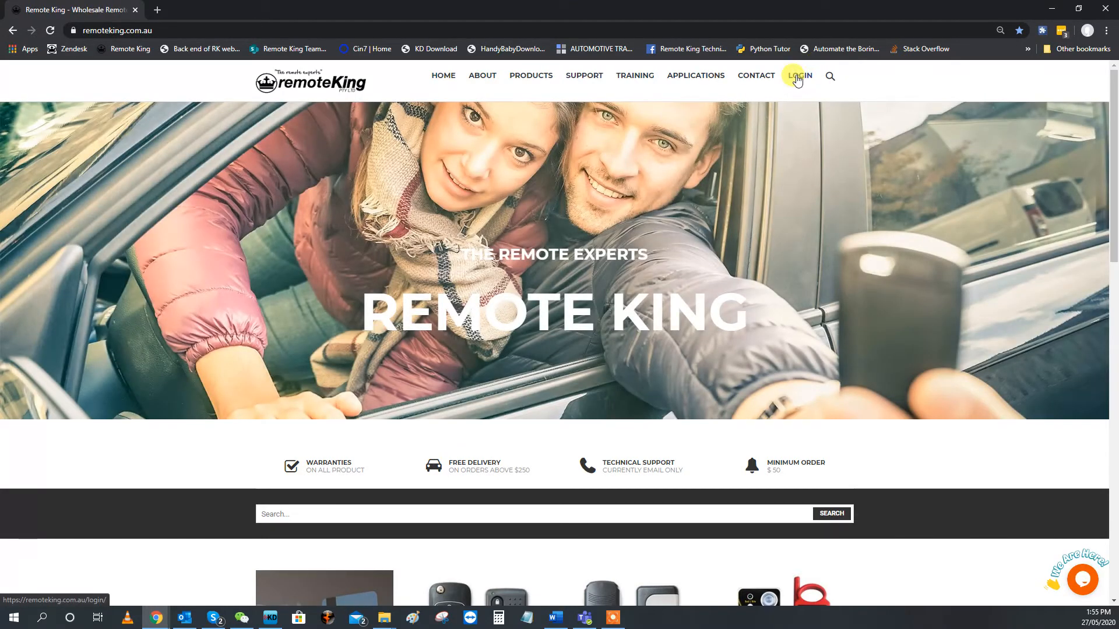
Sign in again with 'Keep me logged in' ticked
click(799, 75)
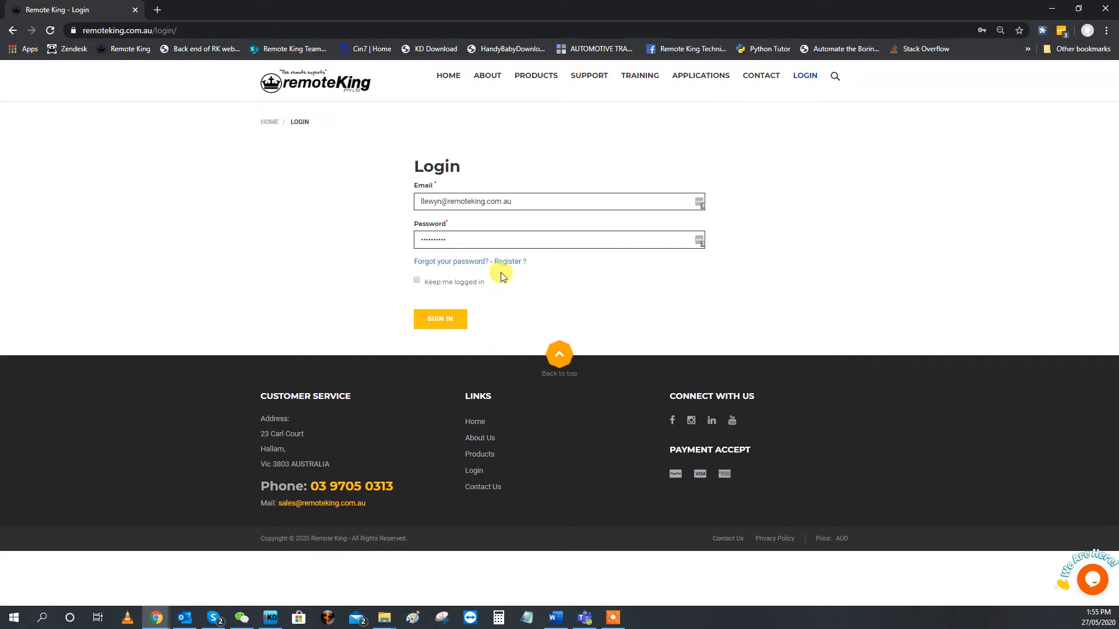
click(512, 261)
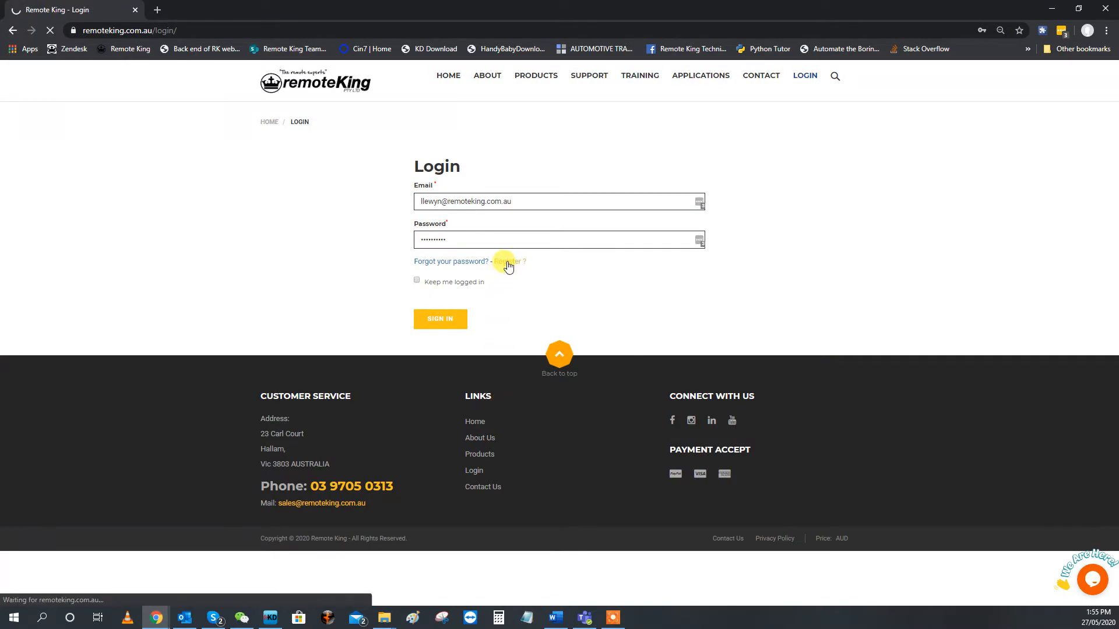
click(509, 261)
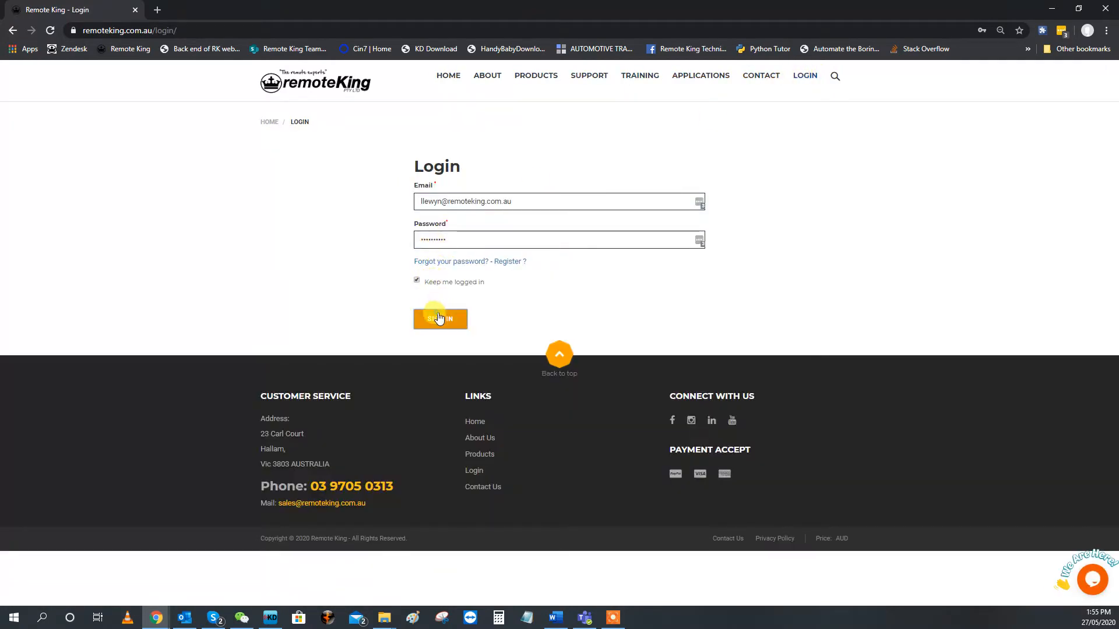
click(439, 318)
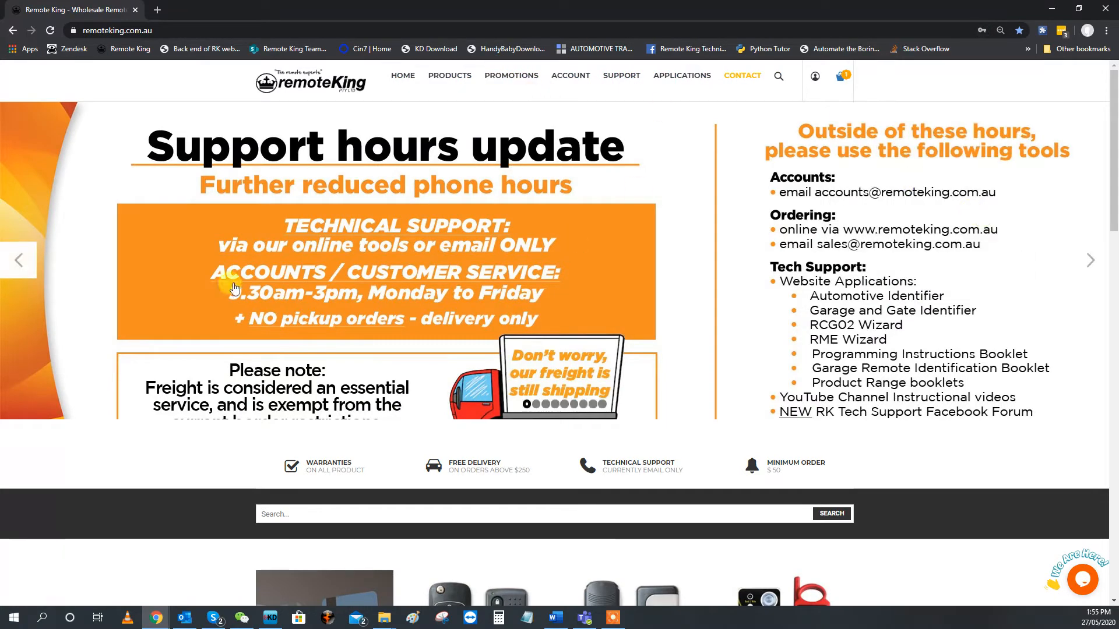
click(682, 76)
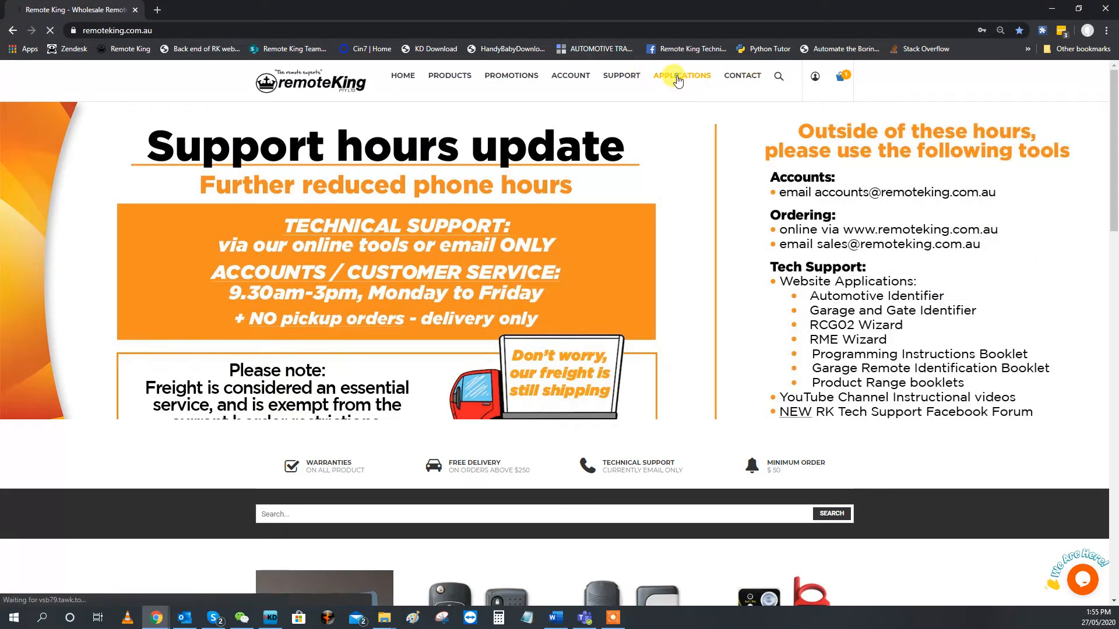
Go to Applications, showing the Automotive Identifier, and launch the RCG02 Wizard
click(681, 75)
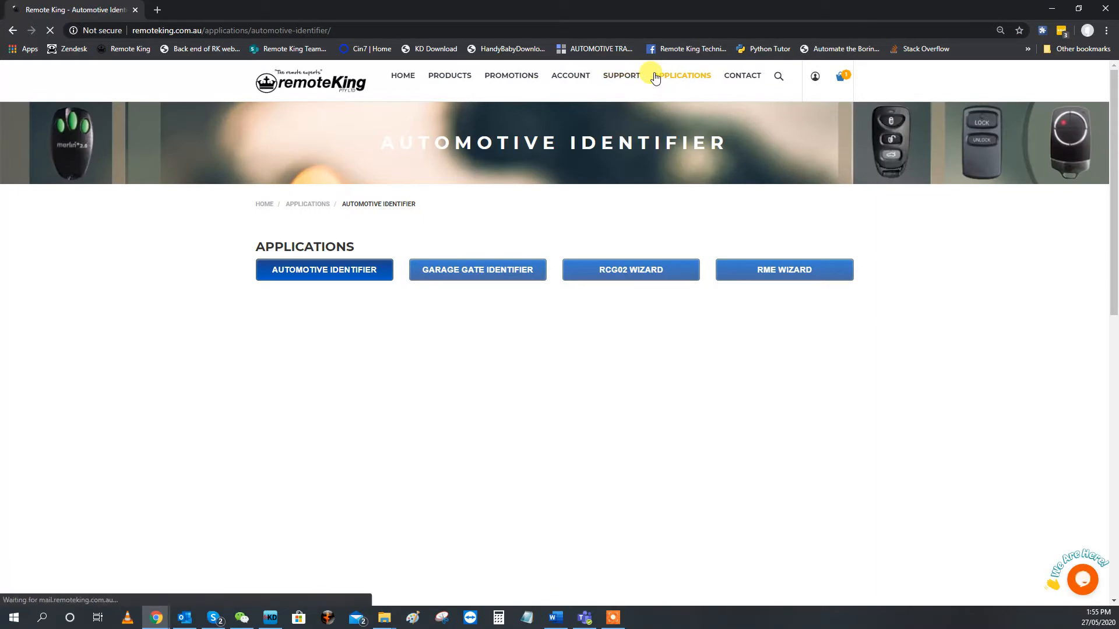
click(324, 270)
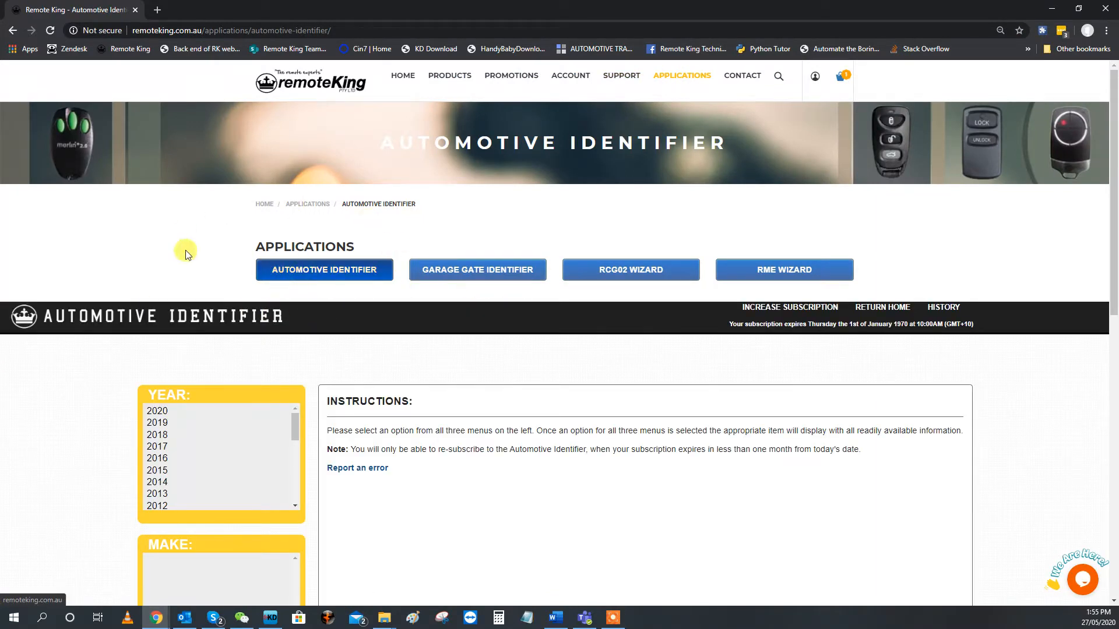
mouse_move(324, 270)
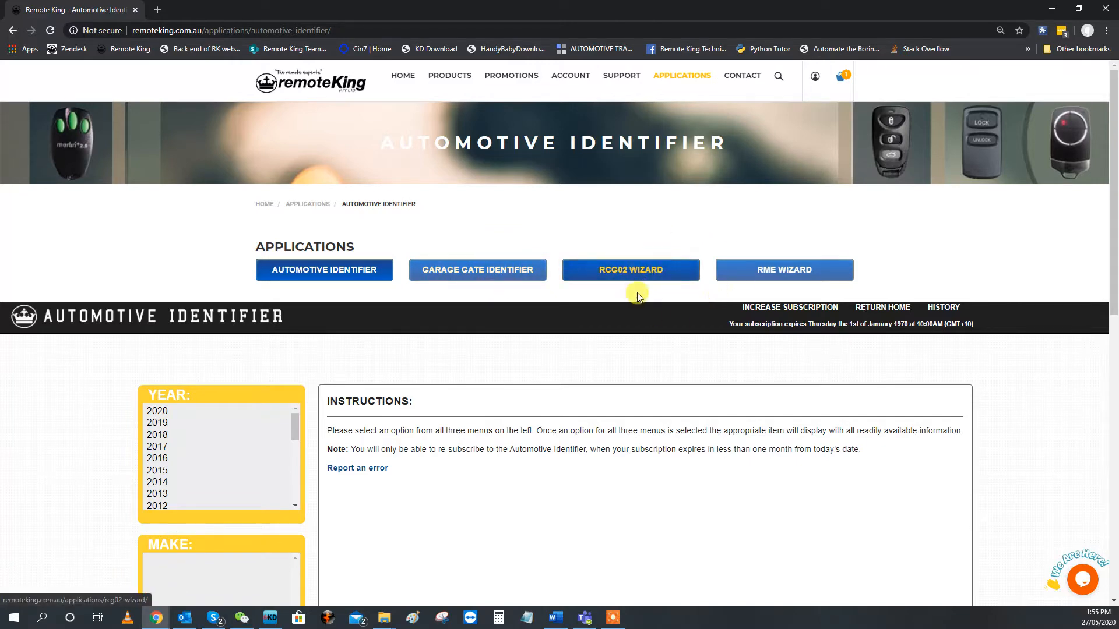
mouse_move(612, 270)
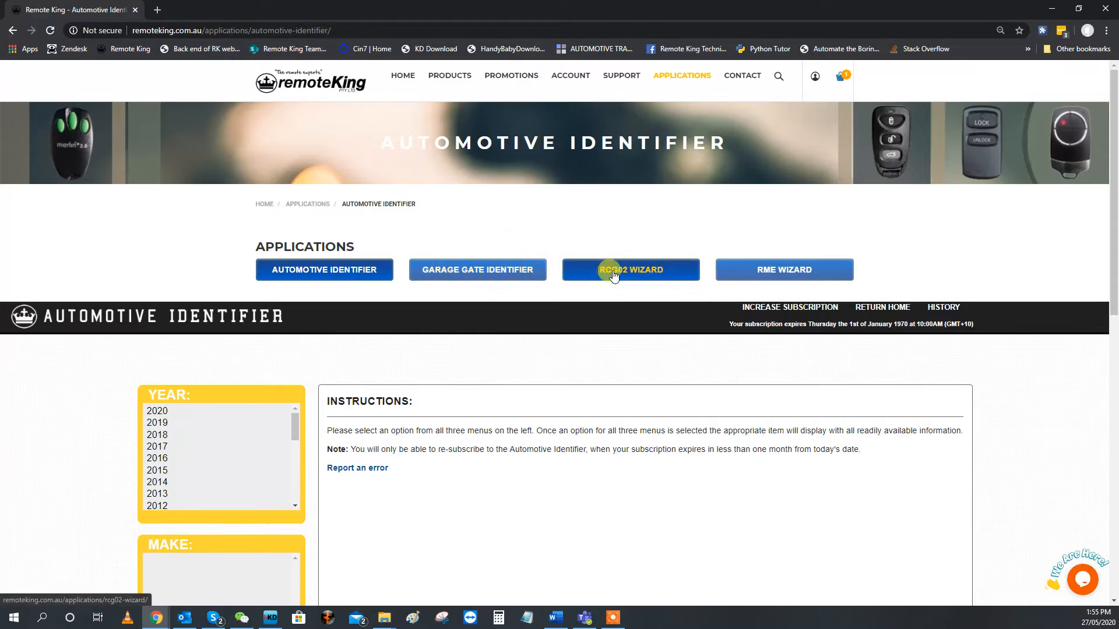
click(630, 269)
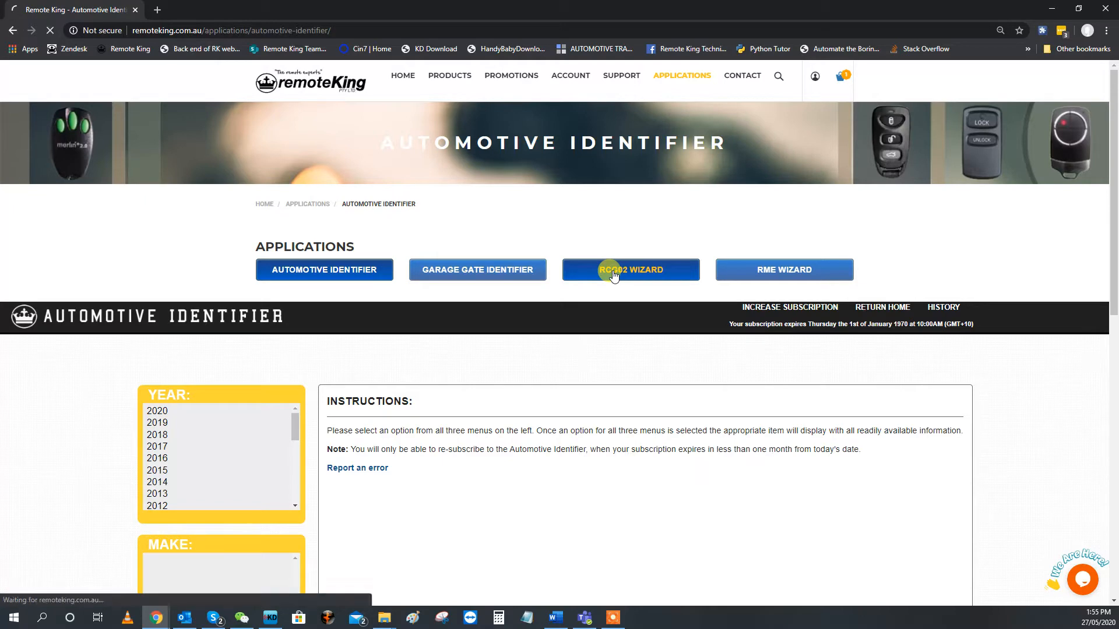
Load the RCG02 Wizard and click Begin to reach Step 1's 16 dip switches
click(630, 270)
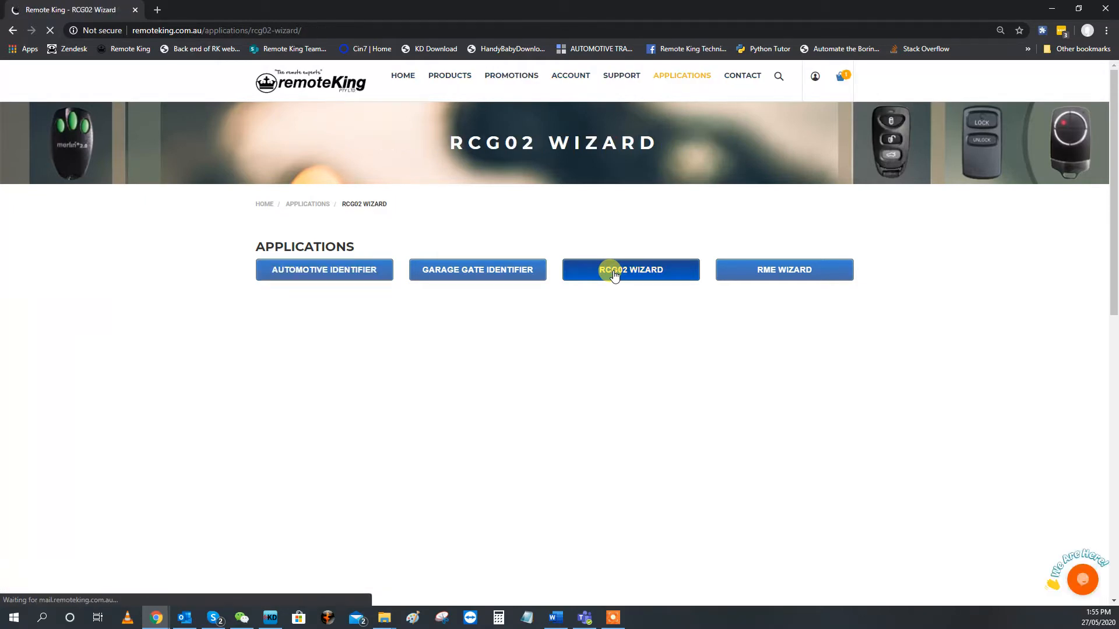
click(630, 270)
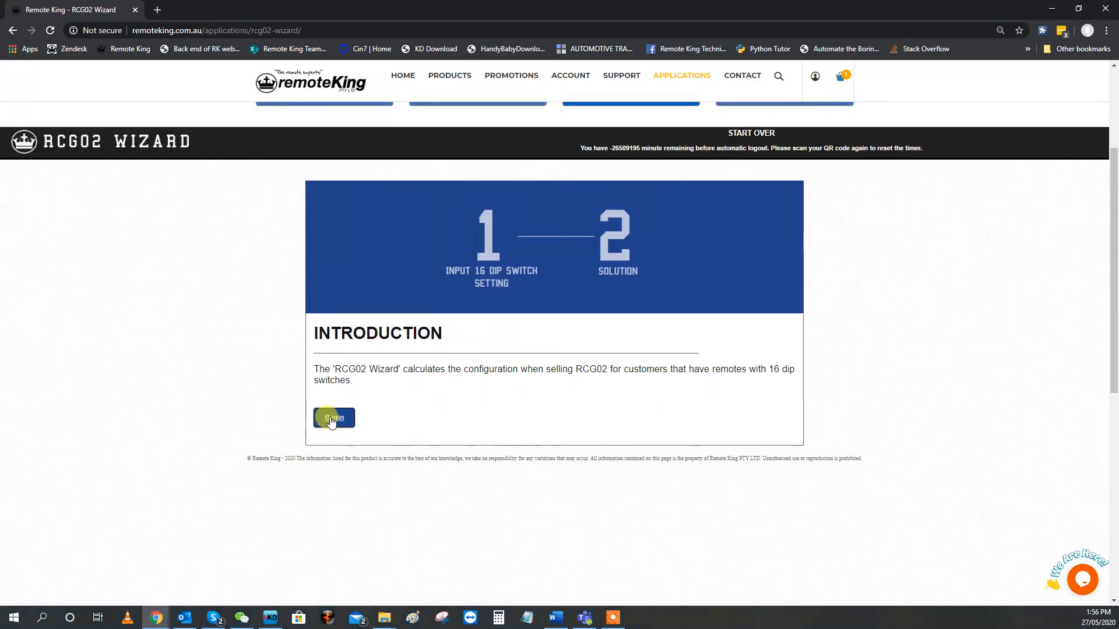
click(332, 417)
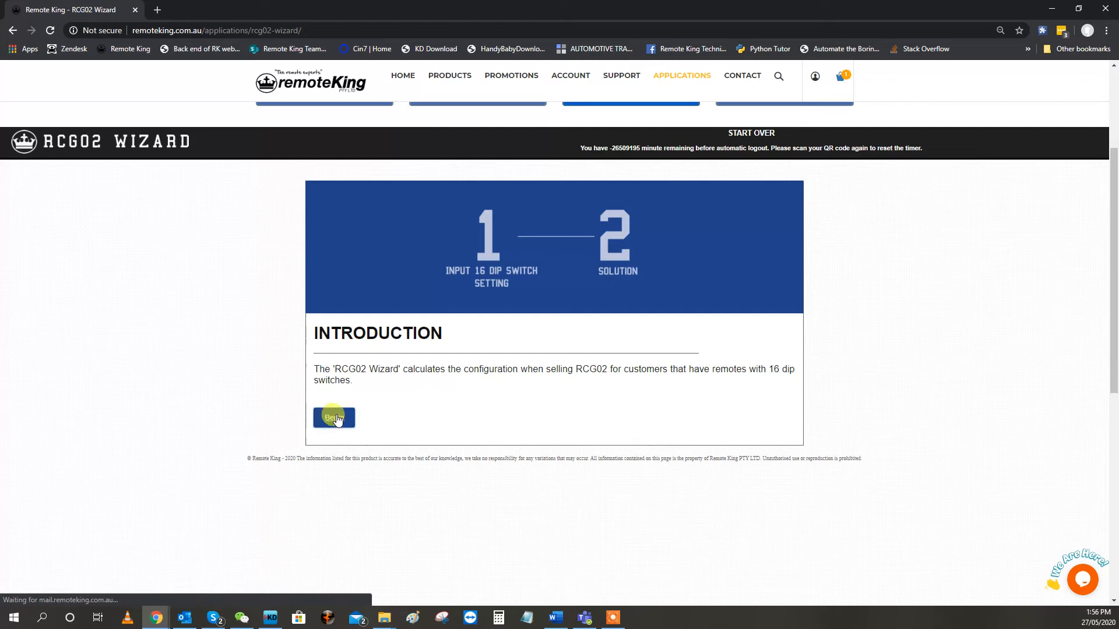
click(334, 418)
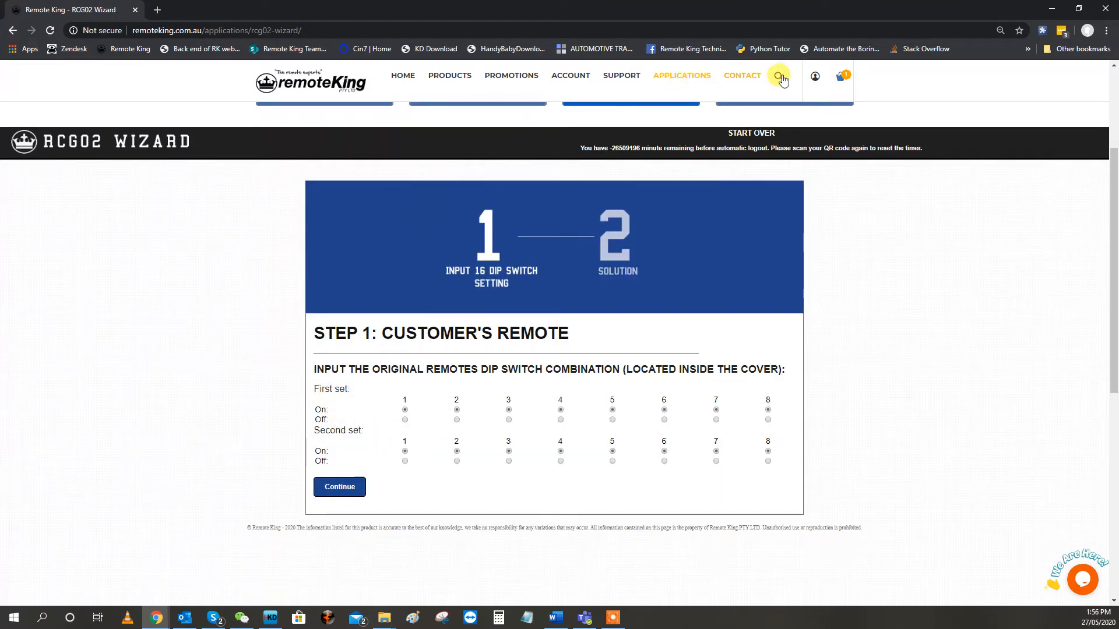
Search the site for RCG02 and reopen the RCG02 Wizard page
click(779, 76)
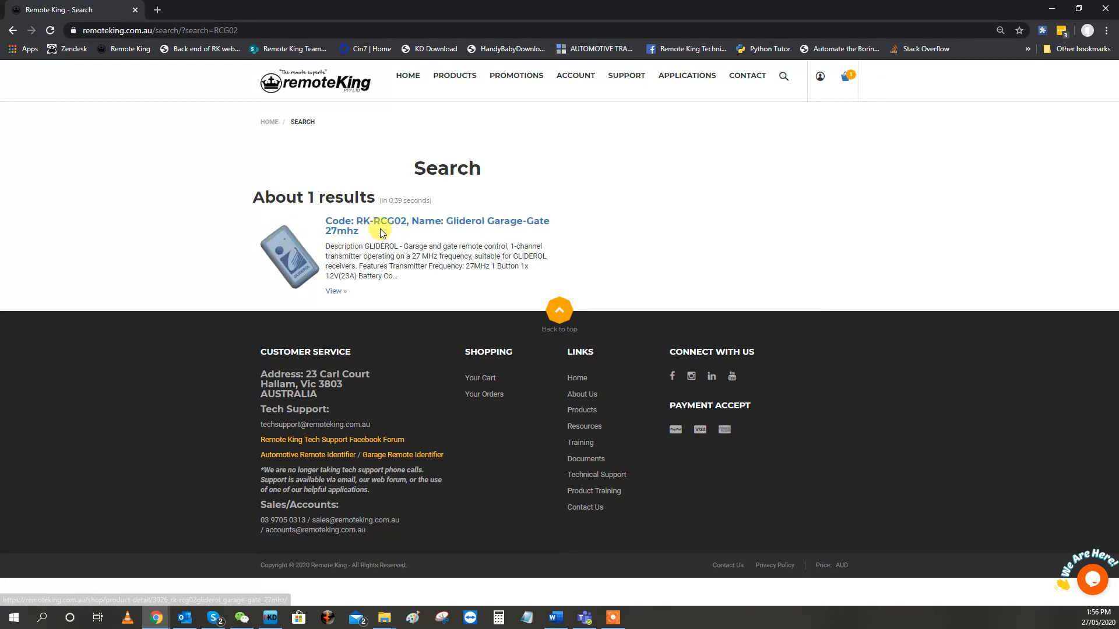
mouse_move(395, 239)
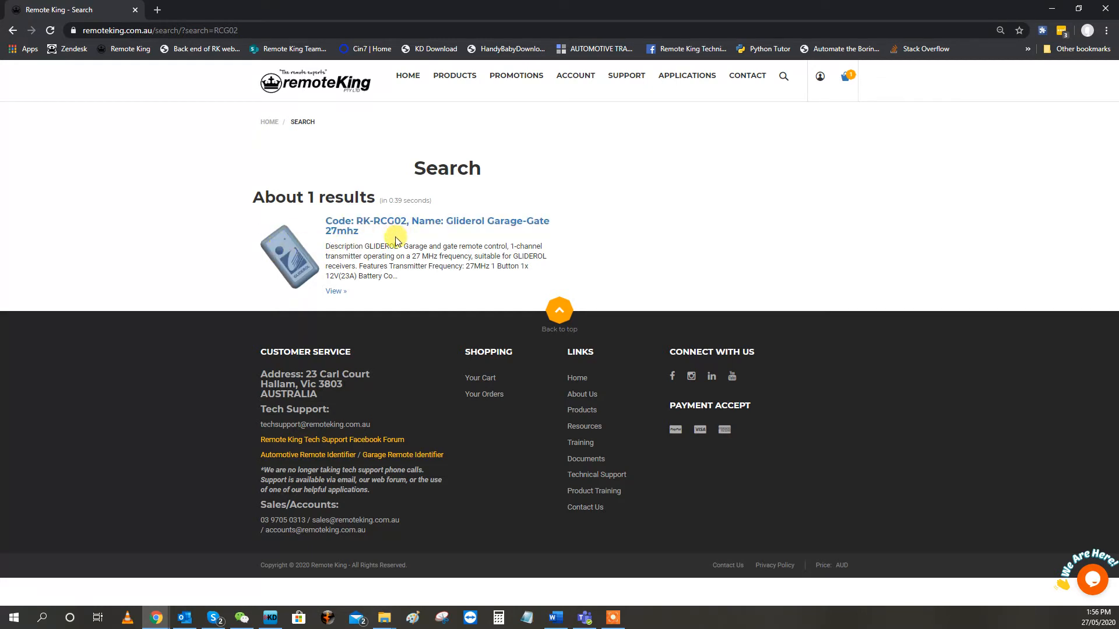
click(631, 270)
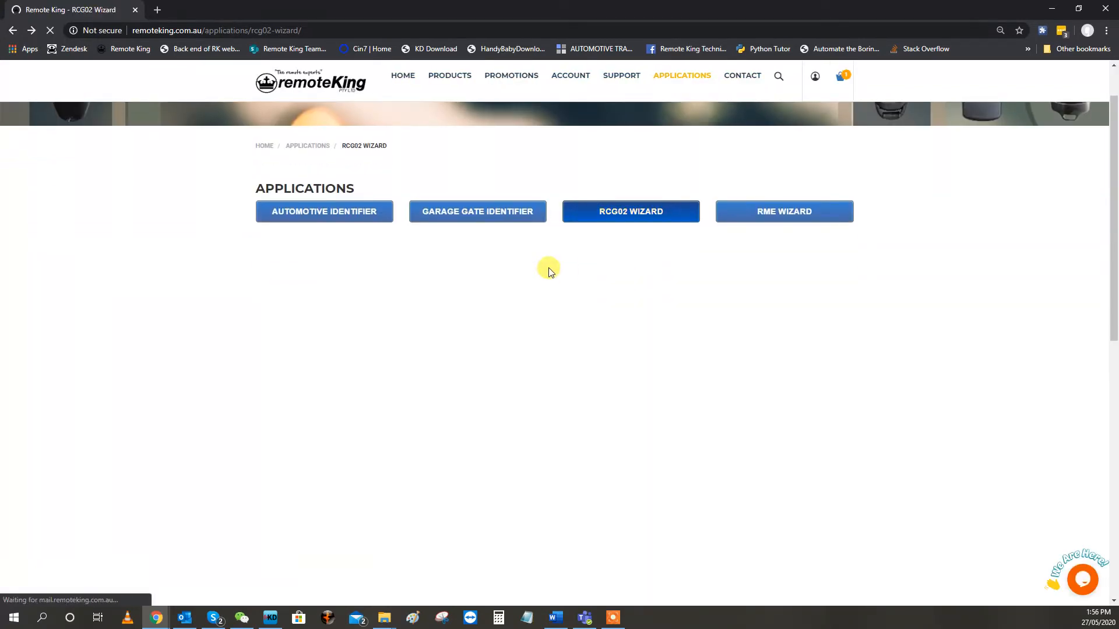
Begin the RCG02 Wizard again to reach Step 1: Customer's Remote
click(630, 210)
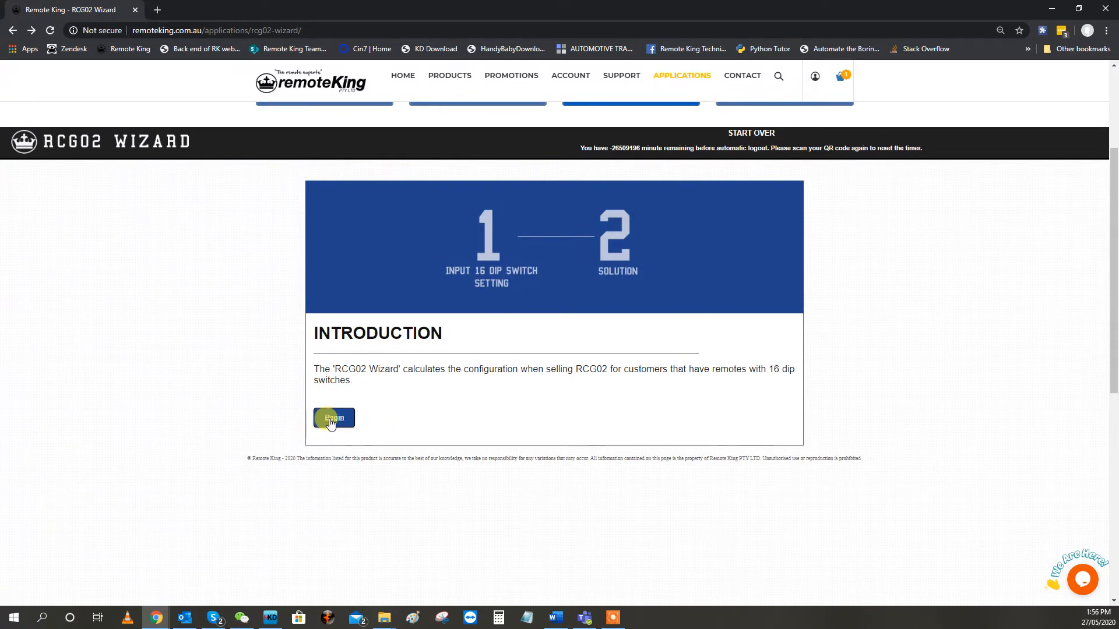
click(333, 418)
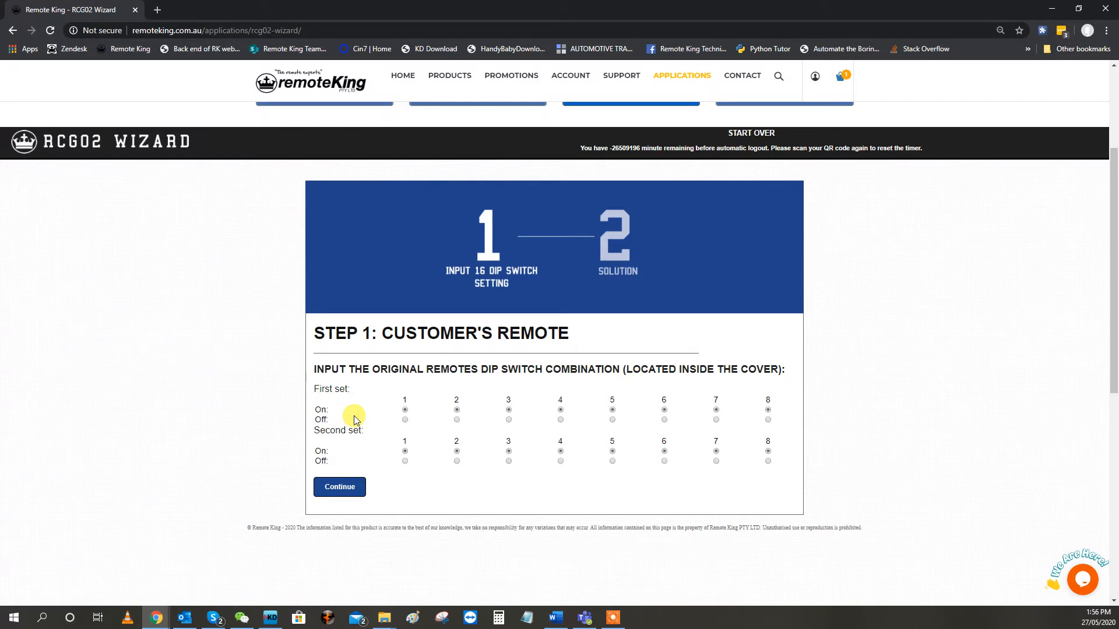
mouse_move(389, 465)
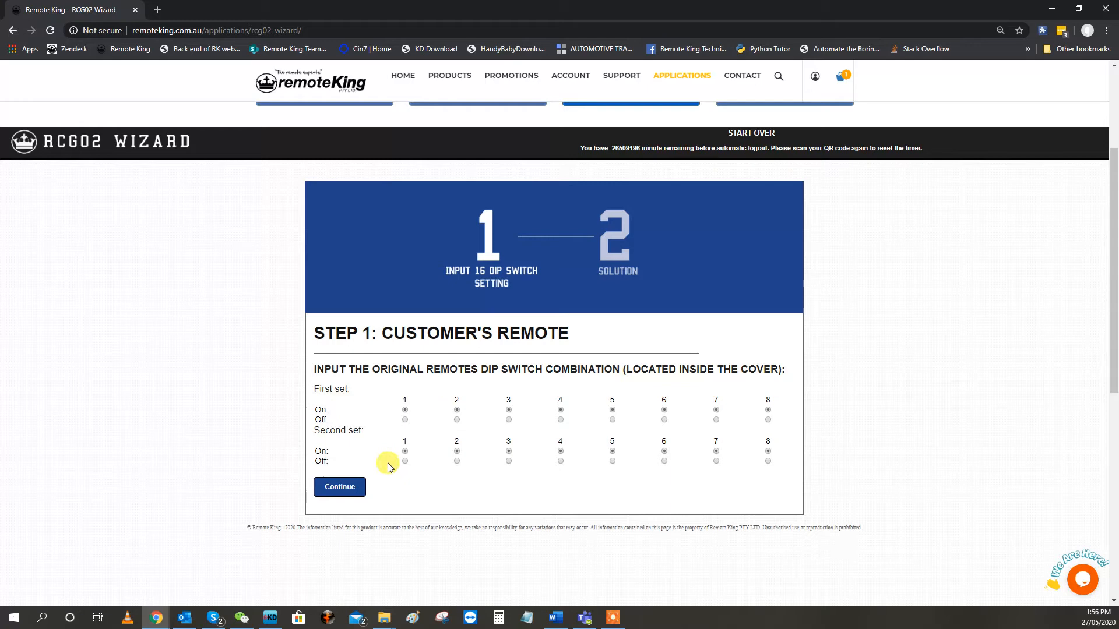
mouse_move(432, 429)
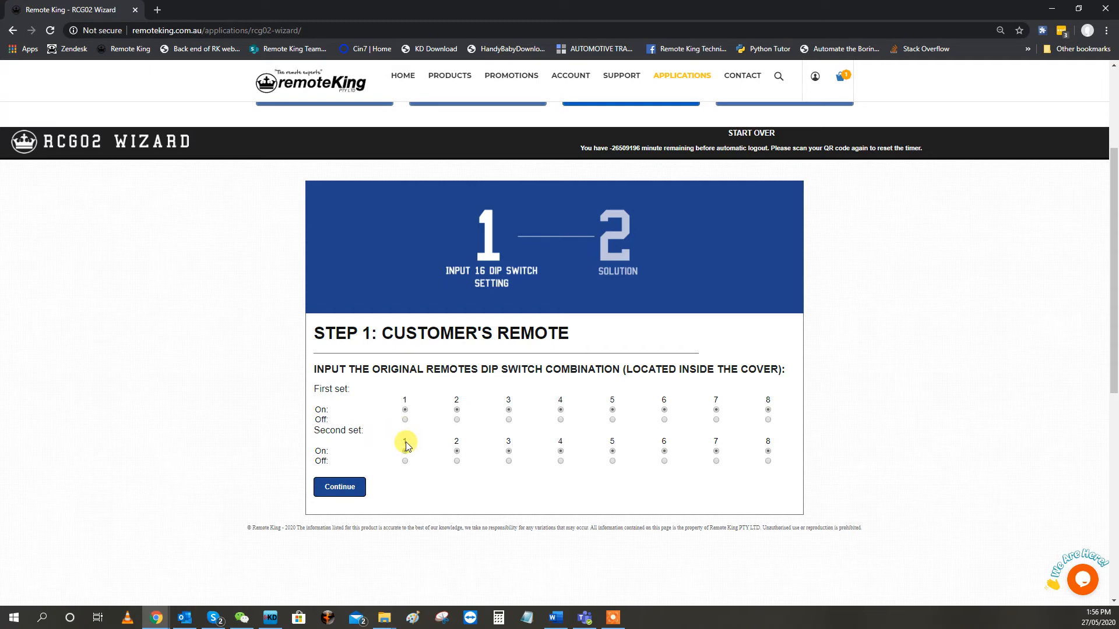
mouse_move(384, 431)
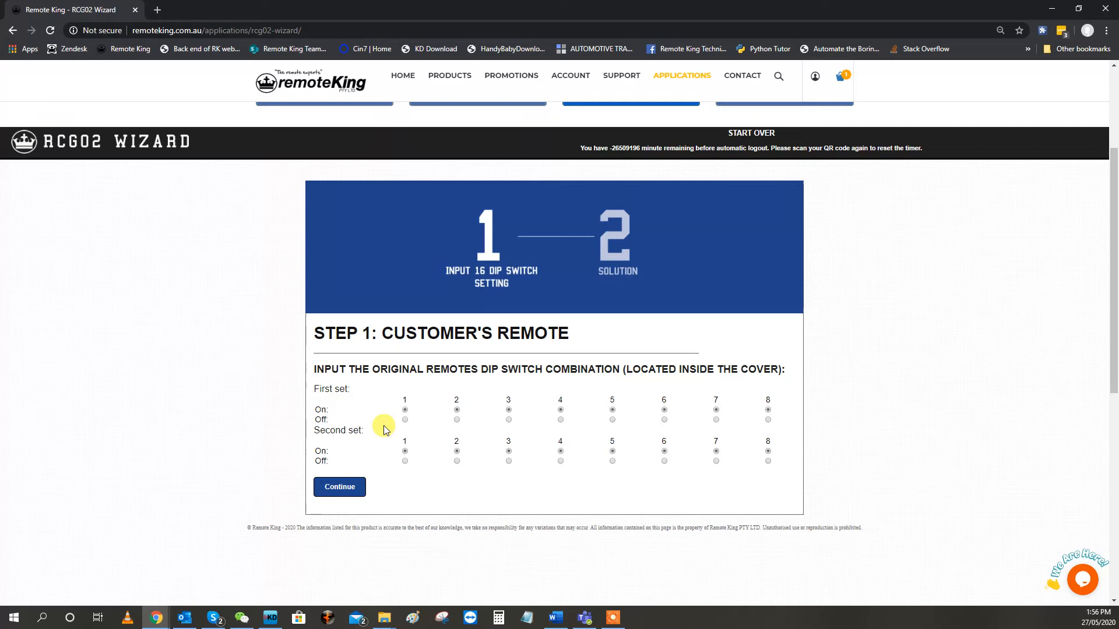
mouse_move(439, 443)
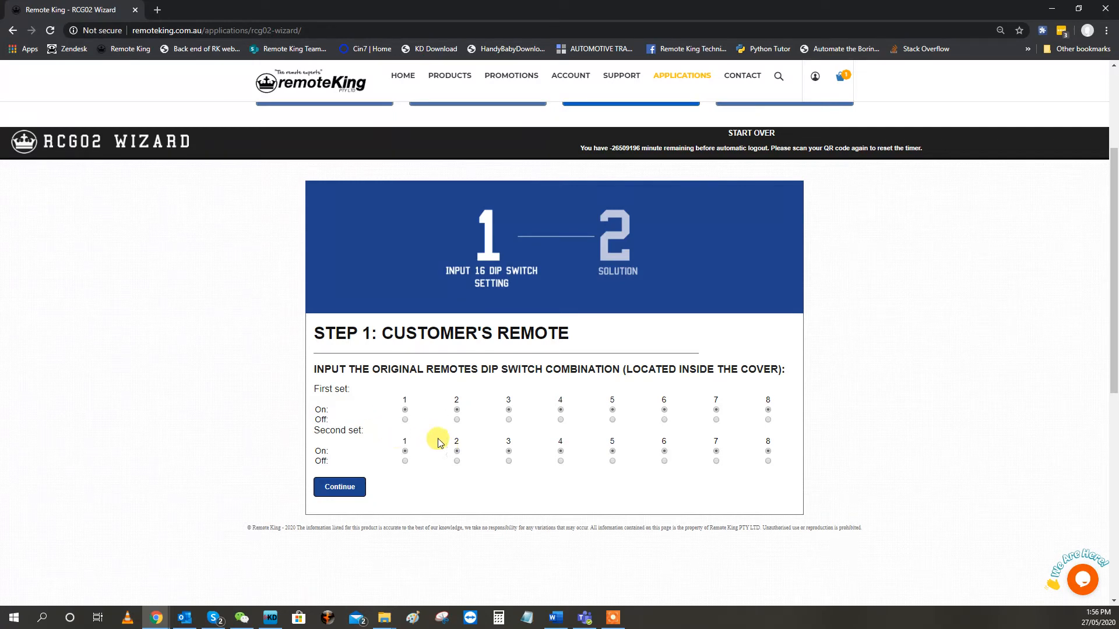
mouse_move(421, 434)
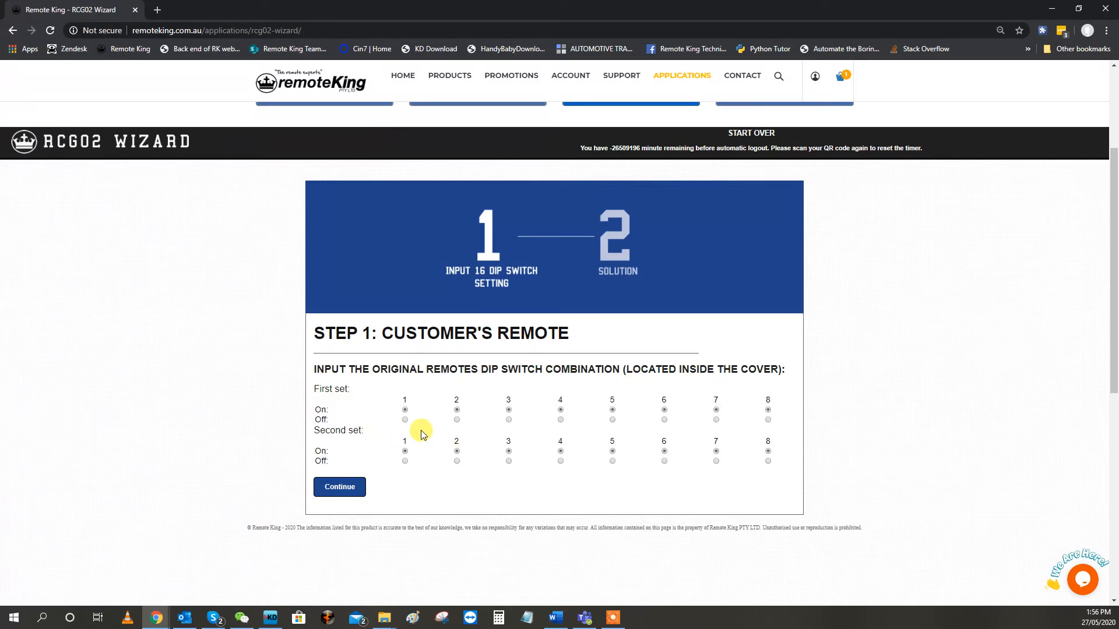
click(404, 420)
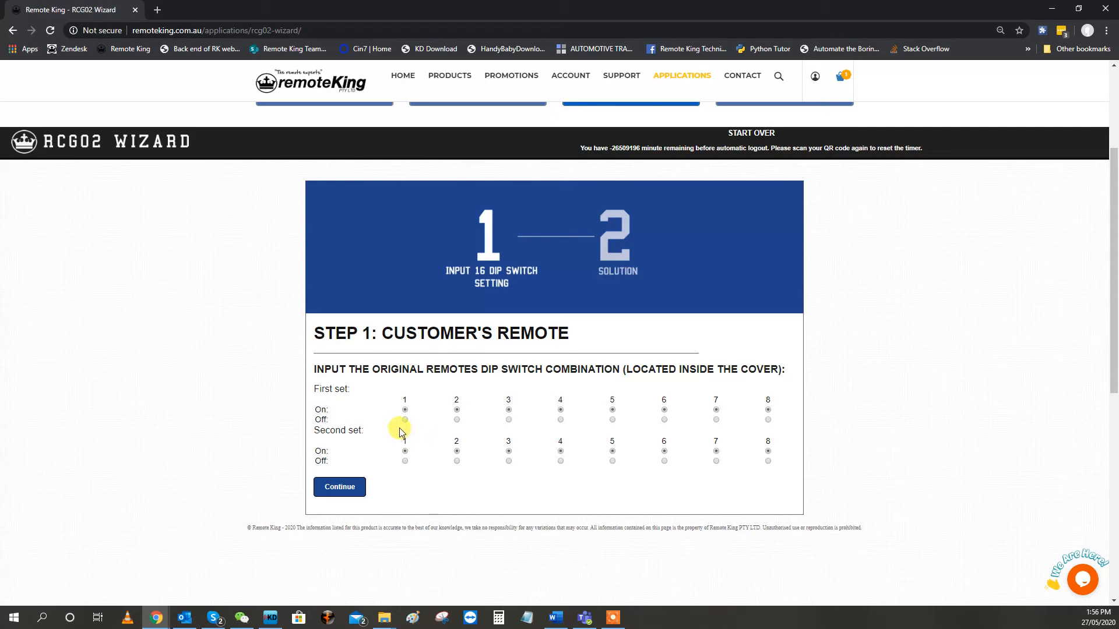
mouse_move(419, 439)
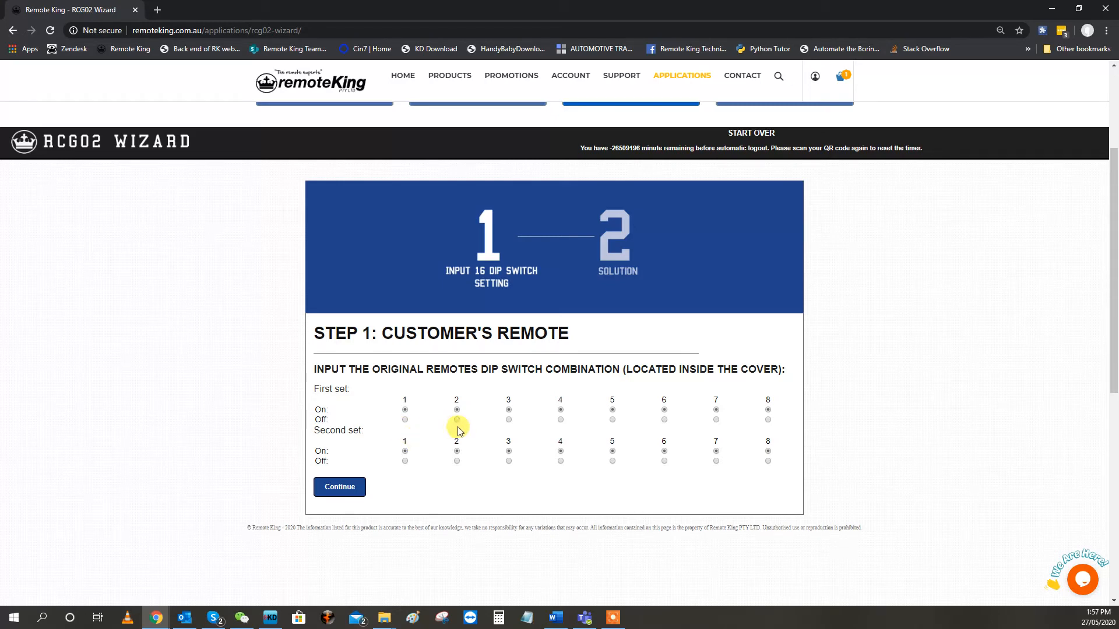
Set first-set switches 2 and 4 off and submit the combination
click(456, 410)
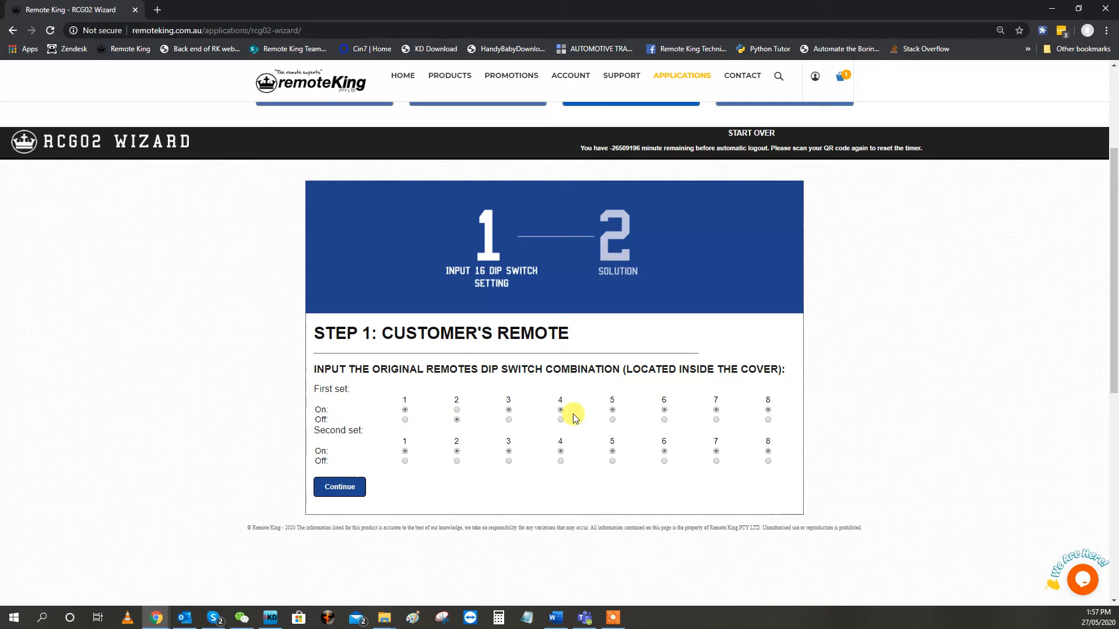
click(664, 419)
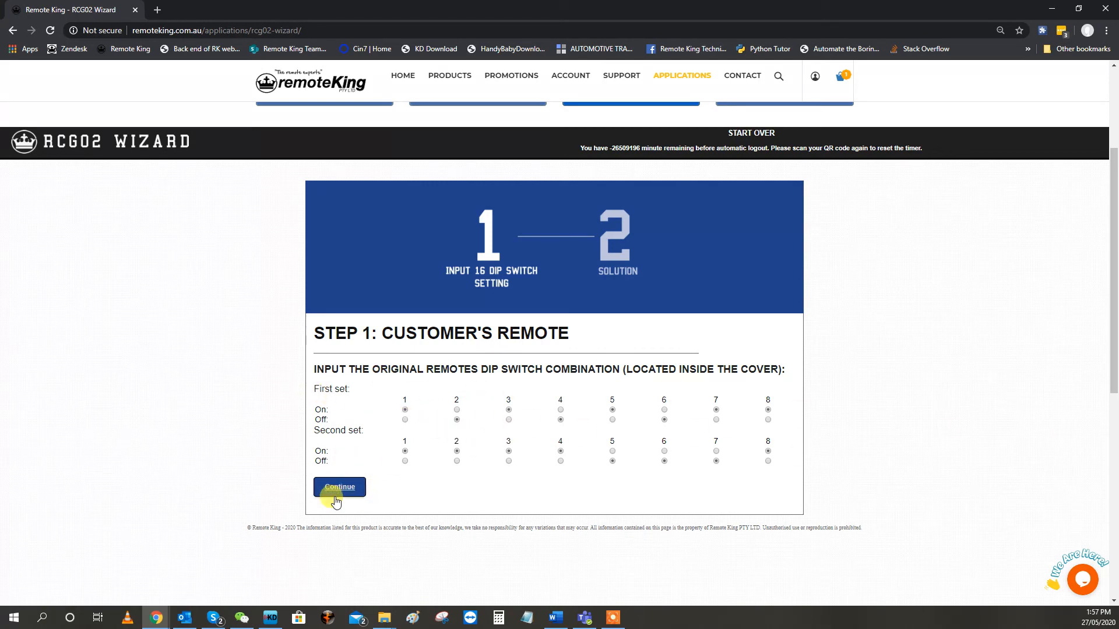
click(339, 486)
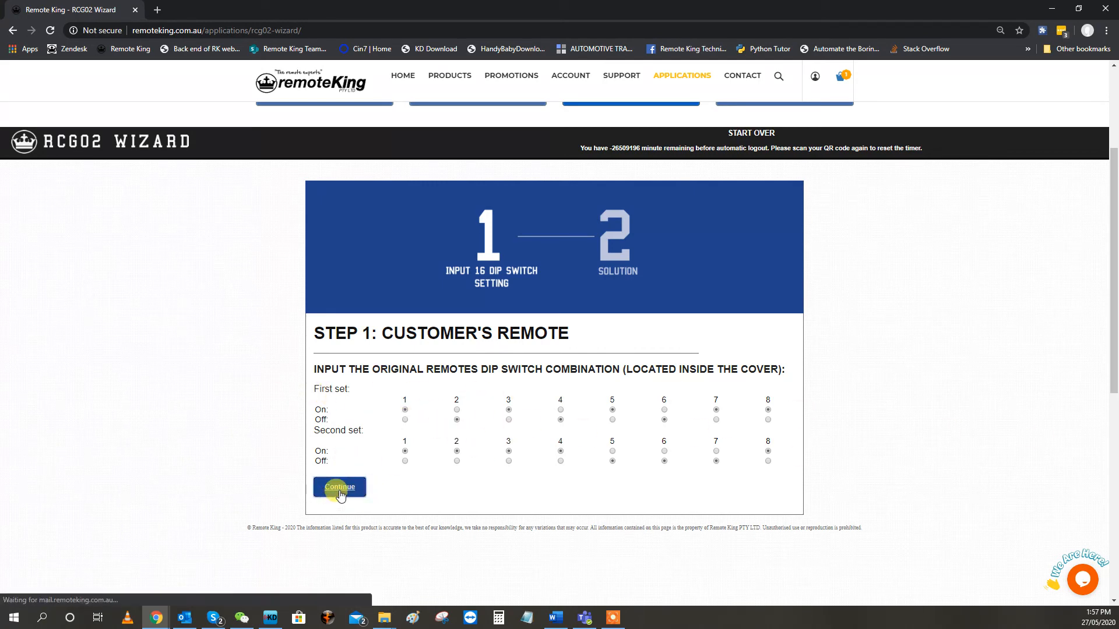
Show the Step 2 solution combination: -, -, 0, 0, +, 0, +, -, -
click(339, 488)
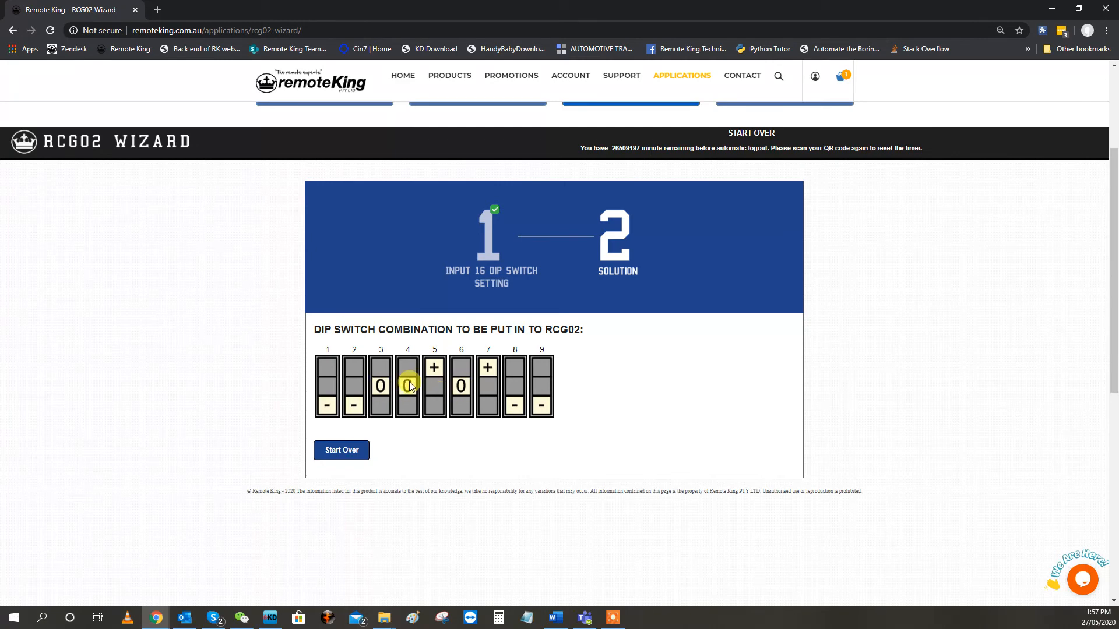
click(354, 404)
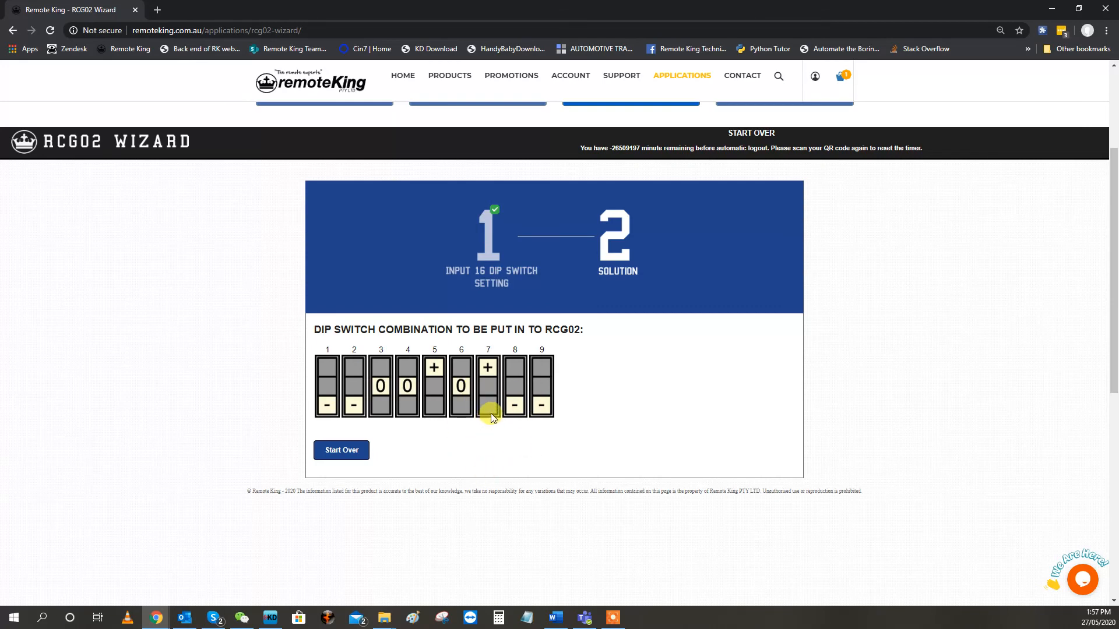
mouse_move(311, 391)
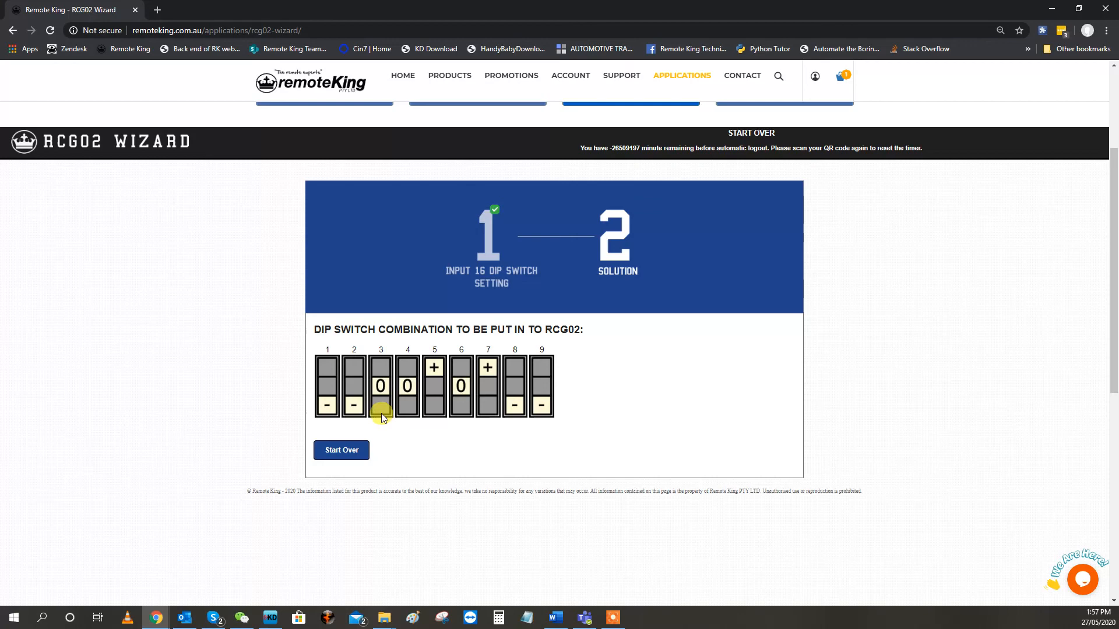
mouse_move(607, 392)
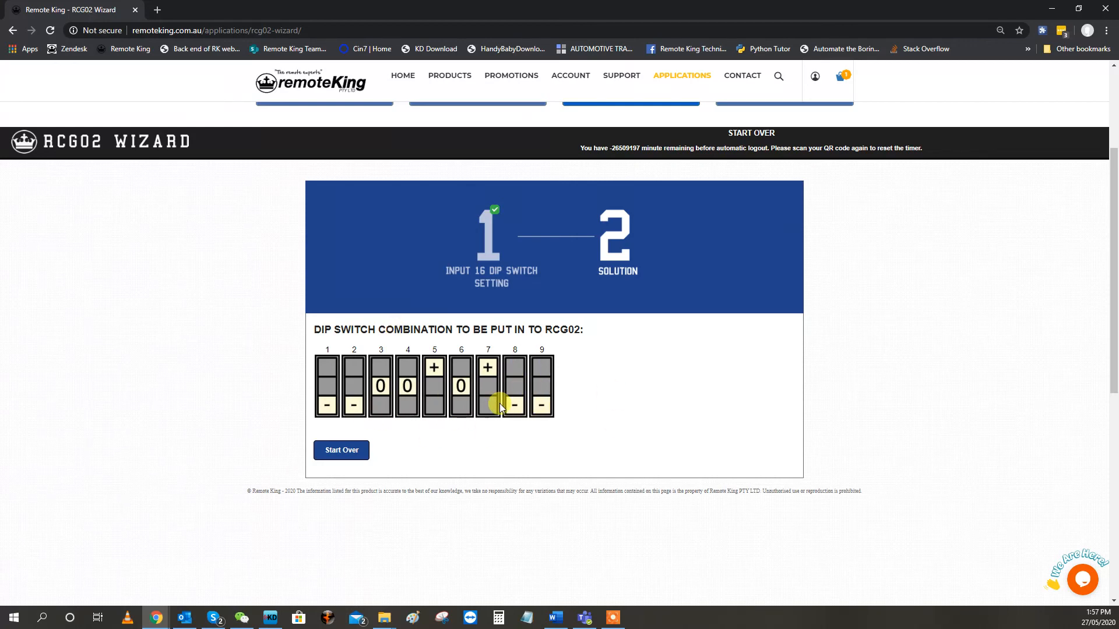
click(487, 407)
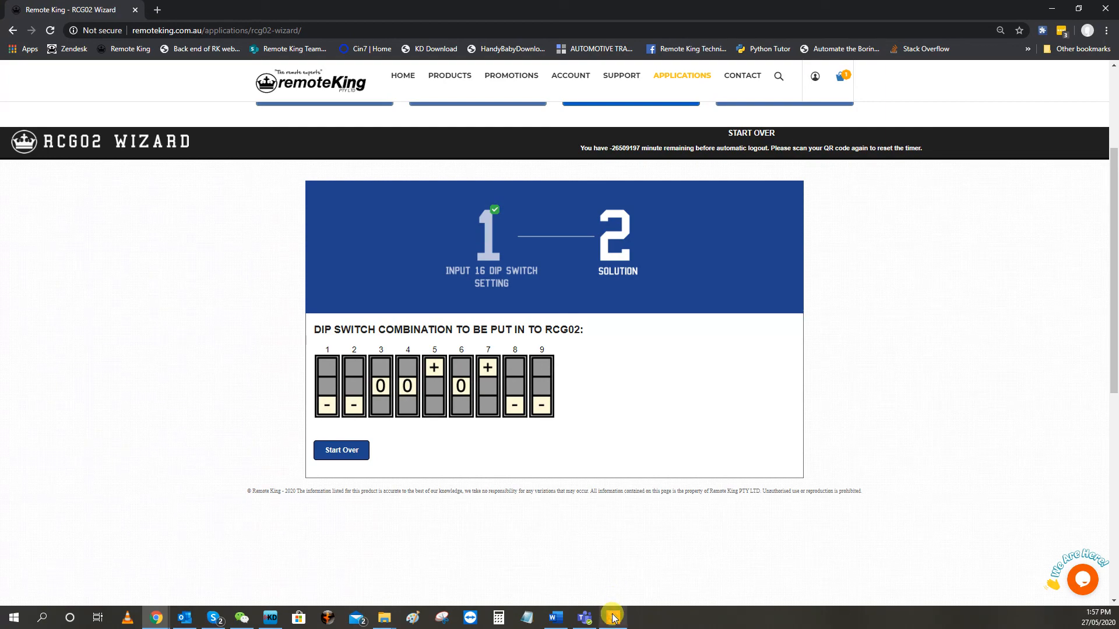